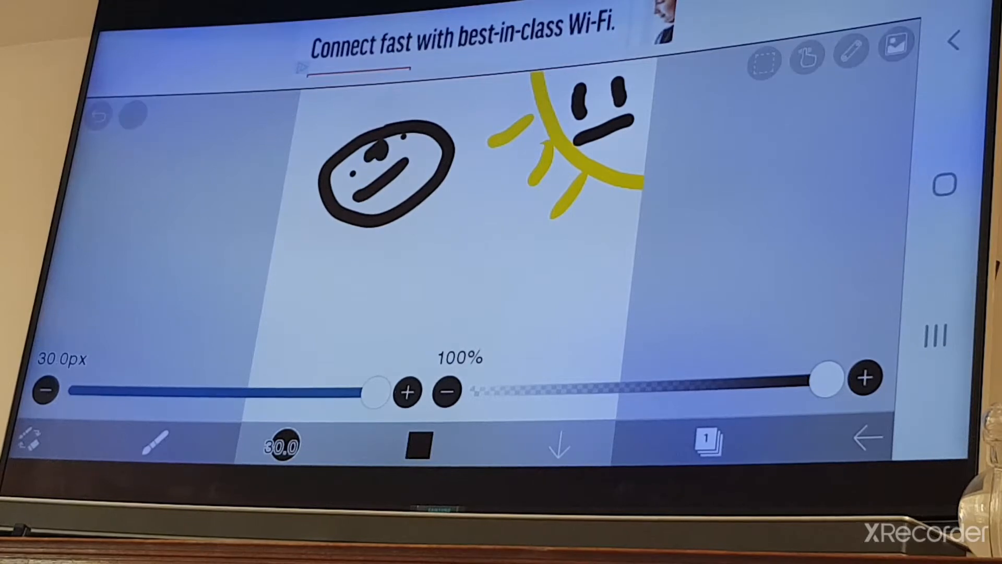
- Erase the black face doodle and yellow strokes, leaving the canvas blank
{"action": "left_click", "coordinate": [103, 117]}
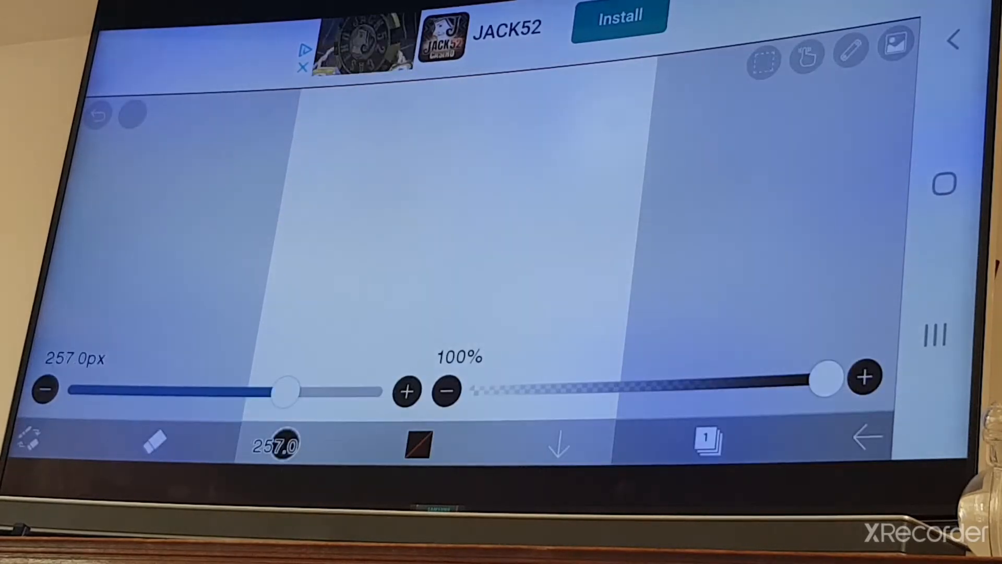
{"action": "left_click_drag", "start_coordinate": [284, 389], "coordinate": [371, 389]}
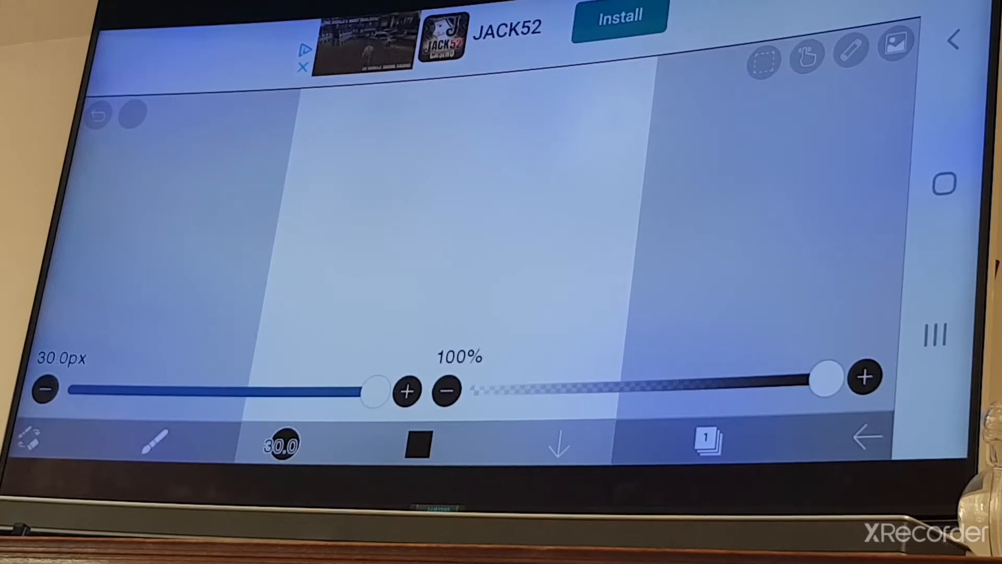
{"action": "left_click_drag", "start_coordinate": [313, 307], "coordinate": [486, 329]}
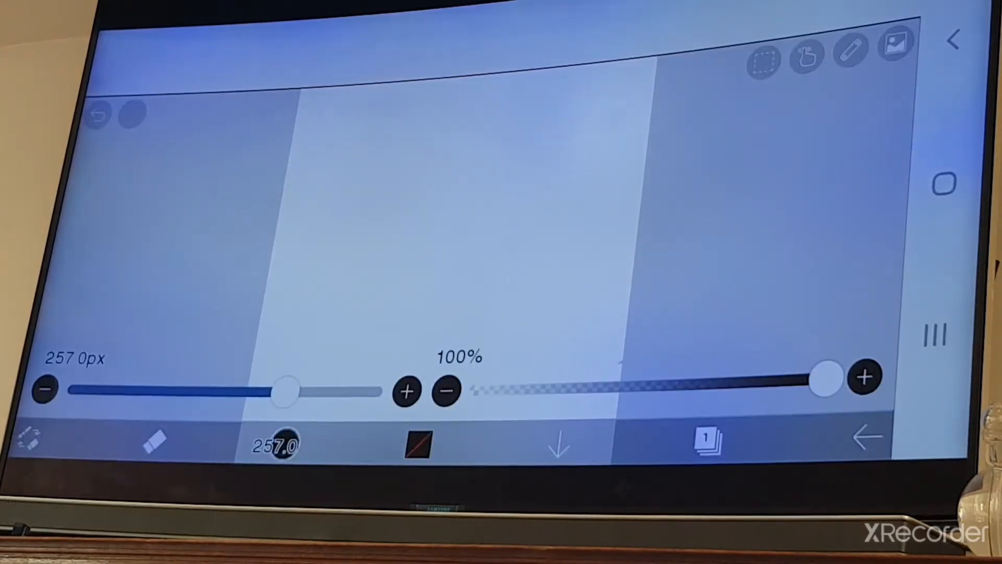
- Draw the first black strokes of a stick figure with the 30 px brush
{"action": "left_click_drag", "start_coordinate": [338, 172], "coordinate": [434, 275]}
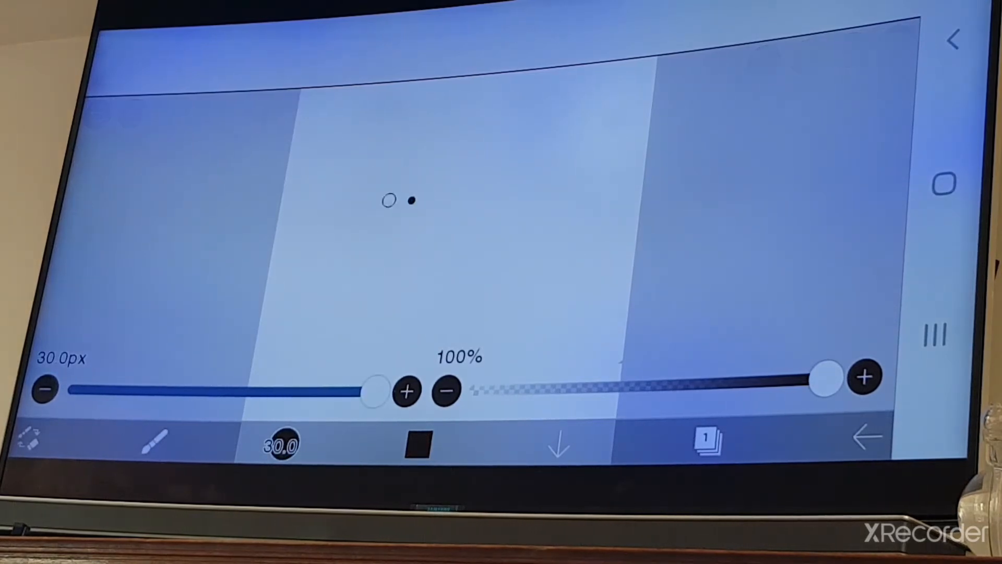
{"action": "left_click_drag", "start_coordinate": [383, 205], "coordinate": [352, 370]}
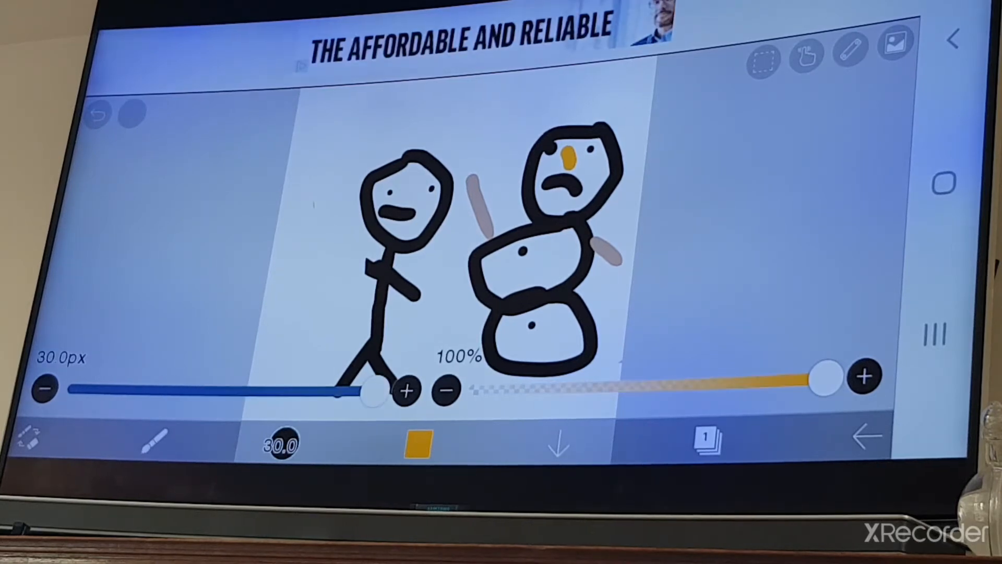
- Draw a short horizontal black stroke on the long-legged stick figure
{"action": "left_click_drag", "start_coordinate": [358, 266], "coordinate": [447, 262]}
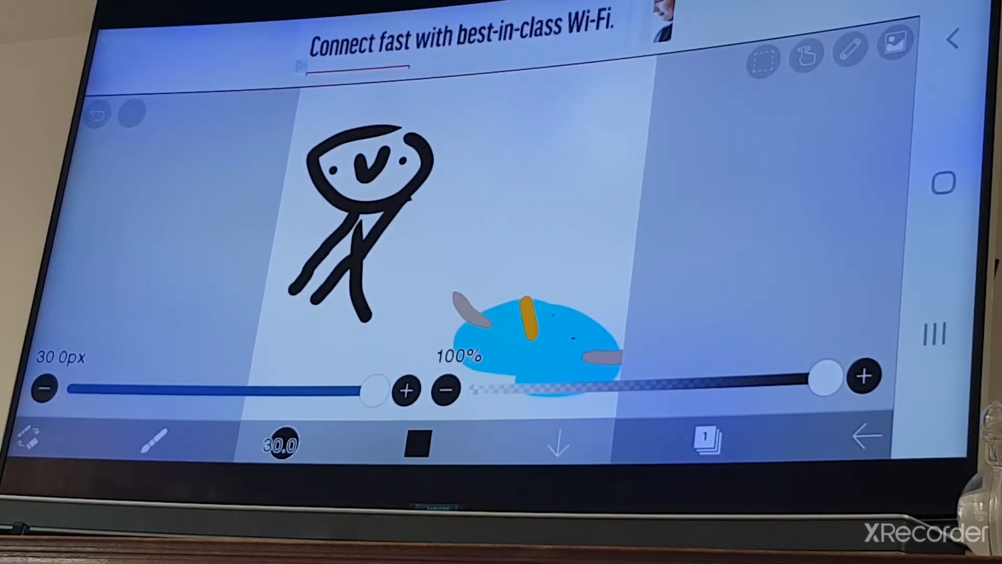
- Draw a vertical black body line for the stick figure with the 30 px brush
{"action": "left_click_drag", "start_coordinate": [339, 243], "coordinate": [338, 383]}
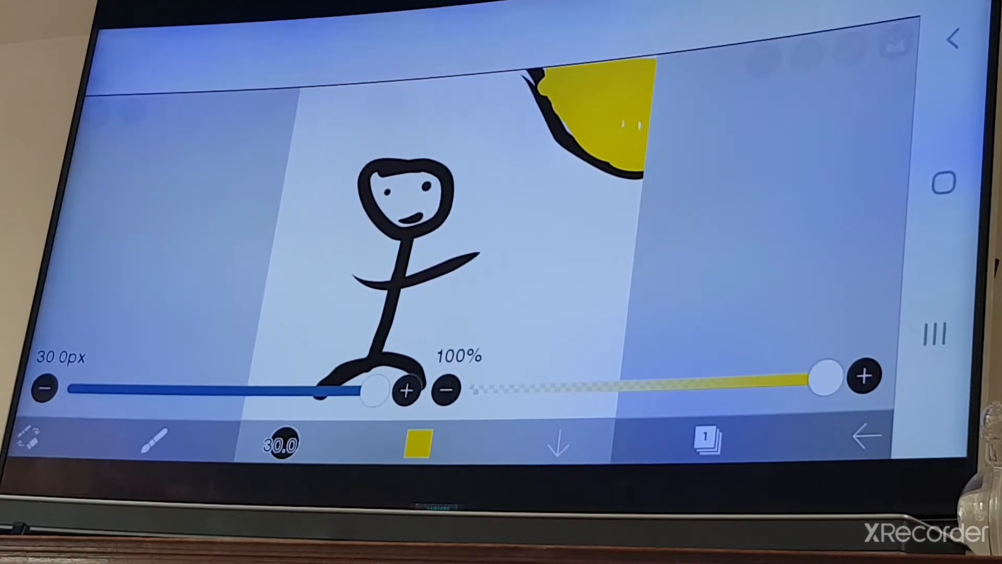
- Choose yellow in the colour panel as the next brush colour
{"action": "left_click", "coordinate": [419, 446]}
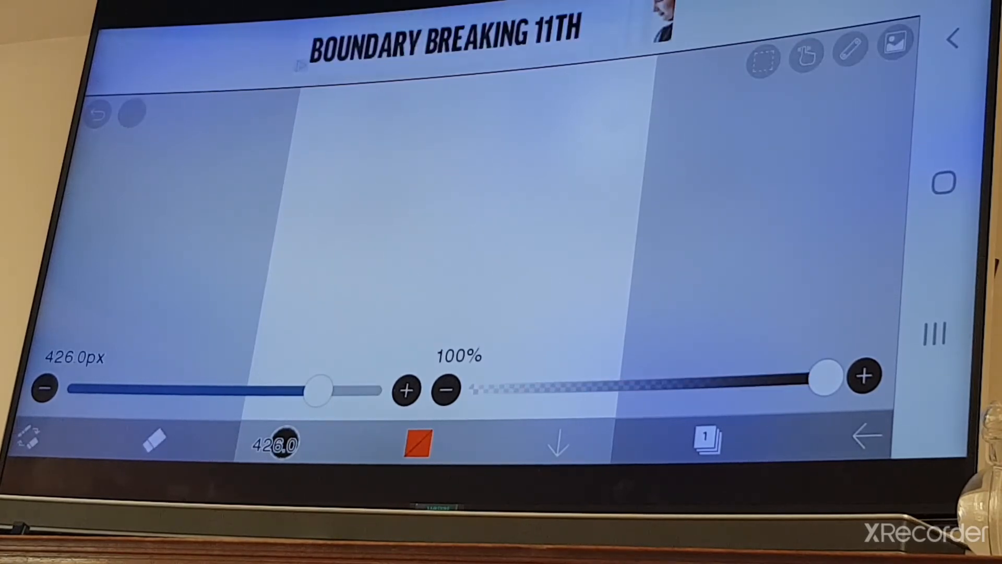
- Enlarge the eraser size to about 426 px with the size slider
{"action": "left_click_drag", "start_coordinate": [313, 388], "coordinate": [370, 389]}
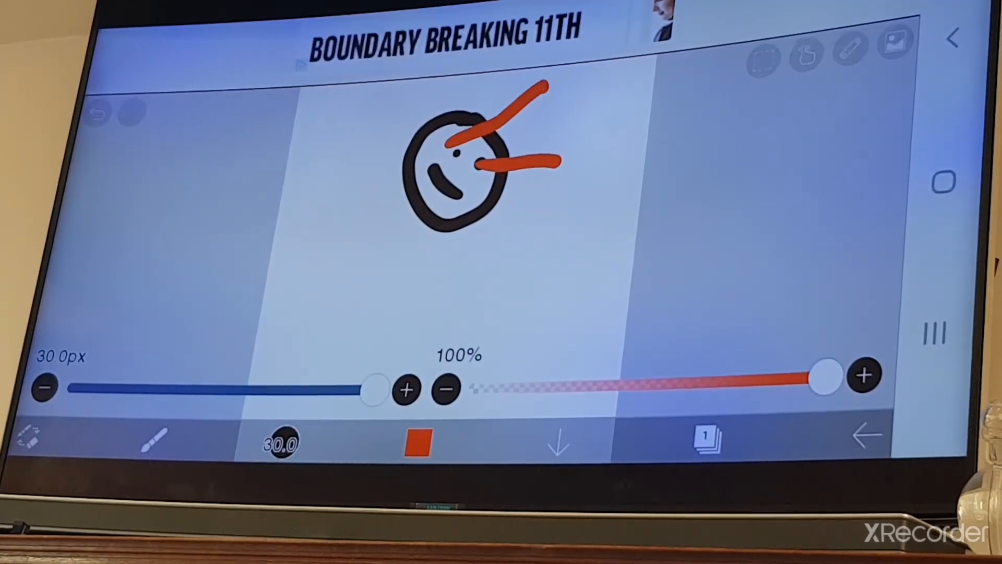
- Add a diagonal red brush stroke to the face doodle
{"action": "left_click_drag", "start_coordinate": [396, 204], "coordinate": [307, 345]}
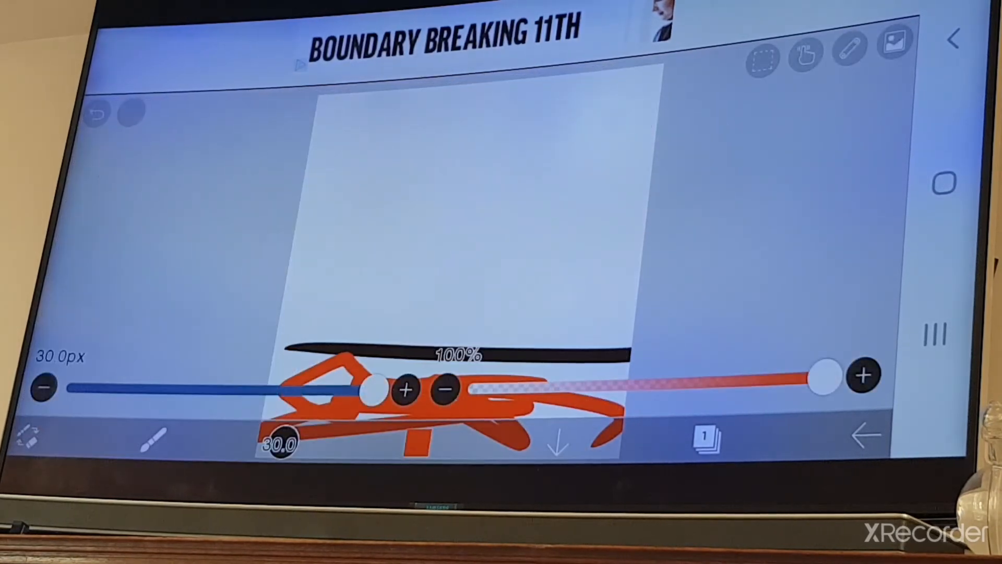
- Undo most red scribbles and switch the brush colour to black
{"action": "left_click", "coordinate": [97, 117]}
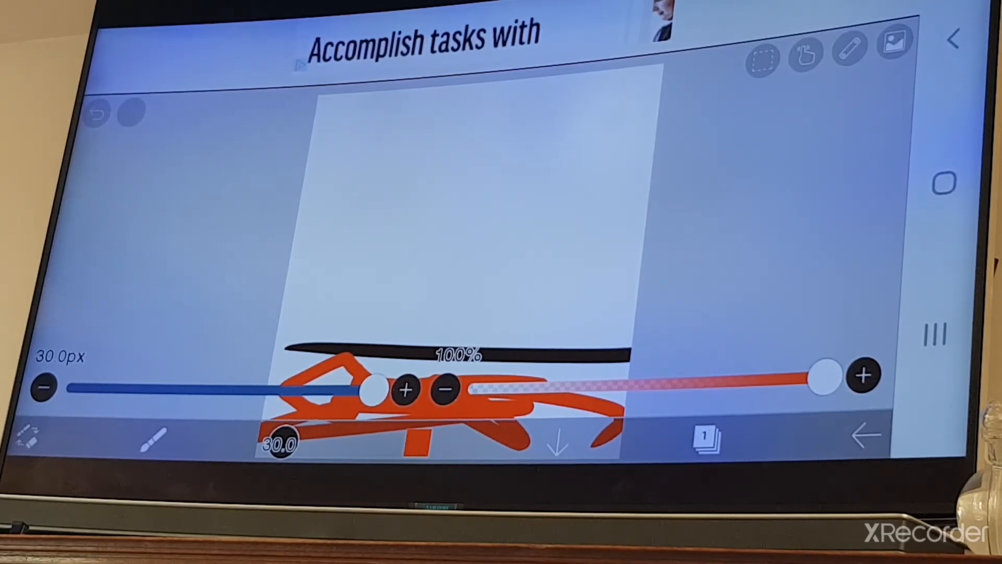
{"action": "left_click", "coordinate": [99, 116]}
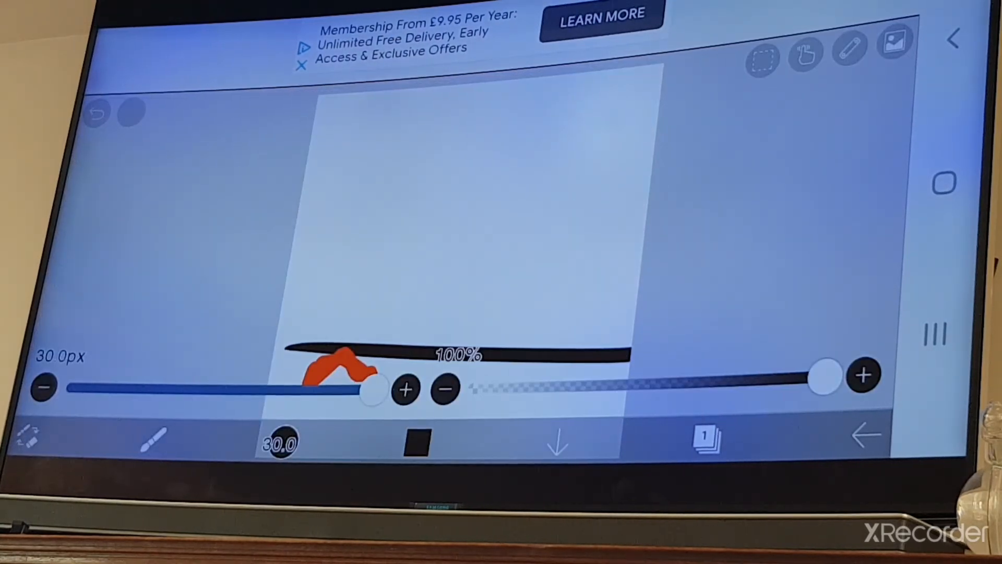
- Adjust brush opacity down to 10%, then back up to full 100%
{"action": "left_click_drag", "start_coordinate": [821, 376], "coordinate": [505, 386]}
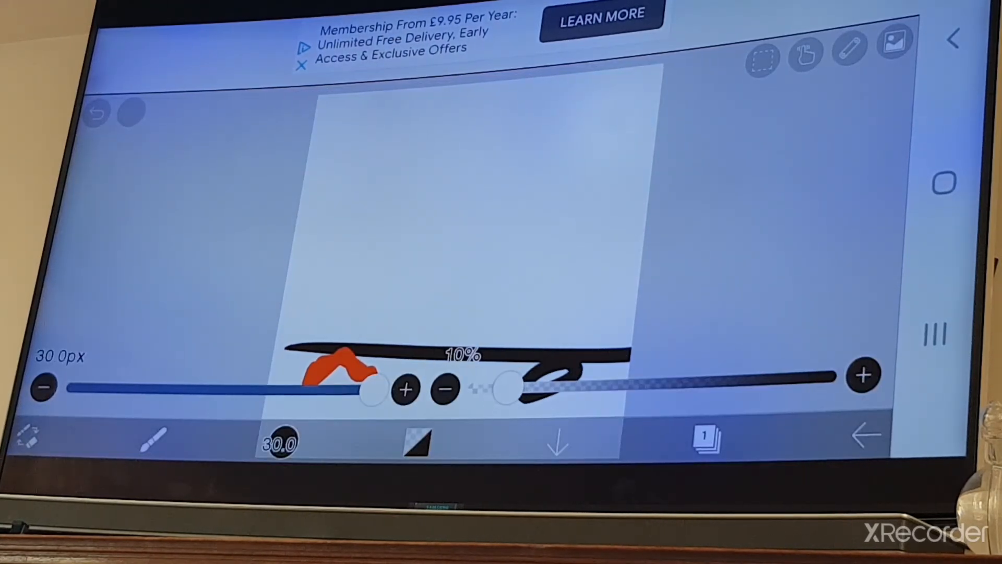
{"action": "left_click_drag", "start_coordinate": [505, 383], "coordinate": [819, 376]}
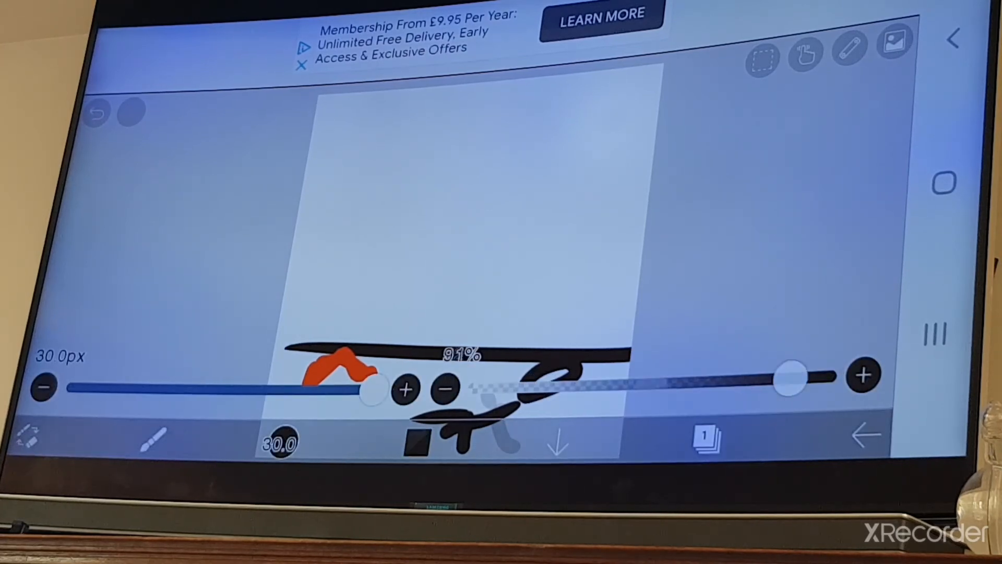
{"action": "left_click_drag", "start_coordinate": [792, 375], "coordinate": [824, 374]}
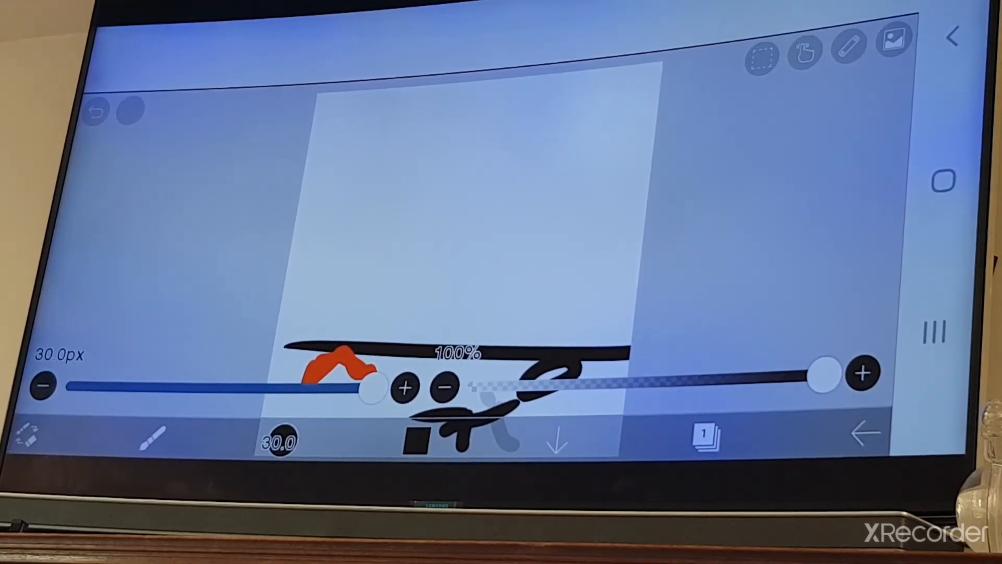
- Wipe the figures off the canvas and lower brush opacity to 32%
{"action": "left_click_drag", "start_coordinate": [371, 388], "coordinate": [313, 388]}
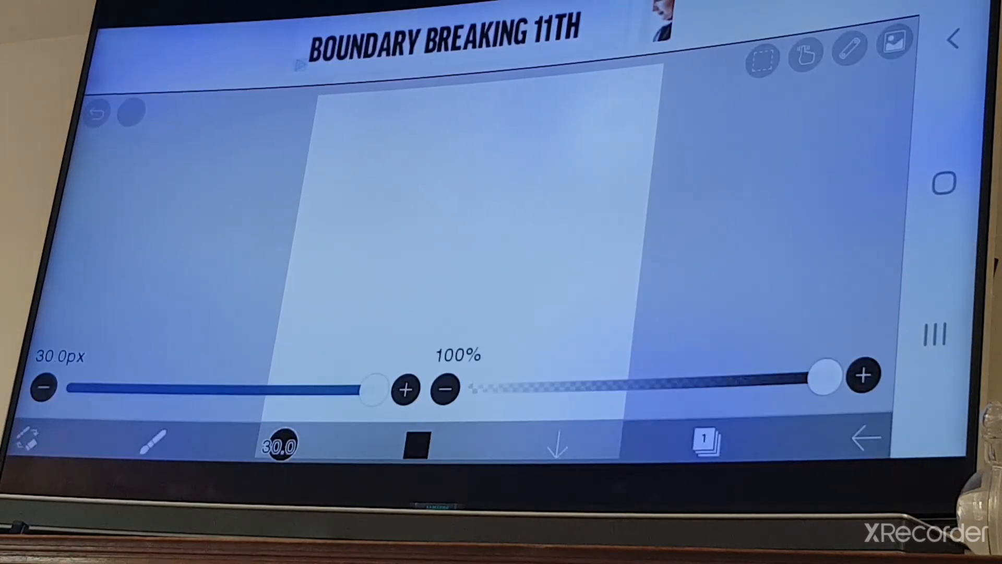
{"action": "left_click_drag", "start_coordinate": [818, 376], "coordinate": [578, 383]}
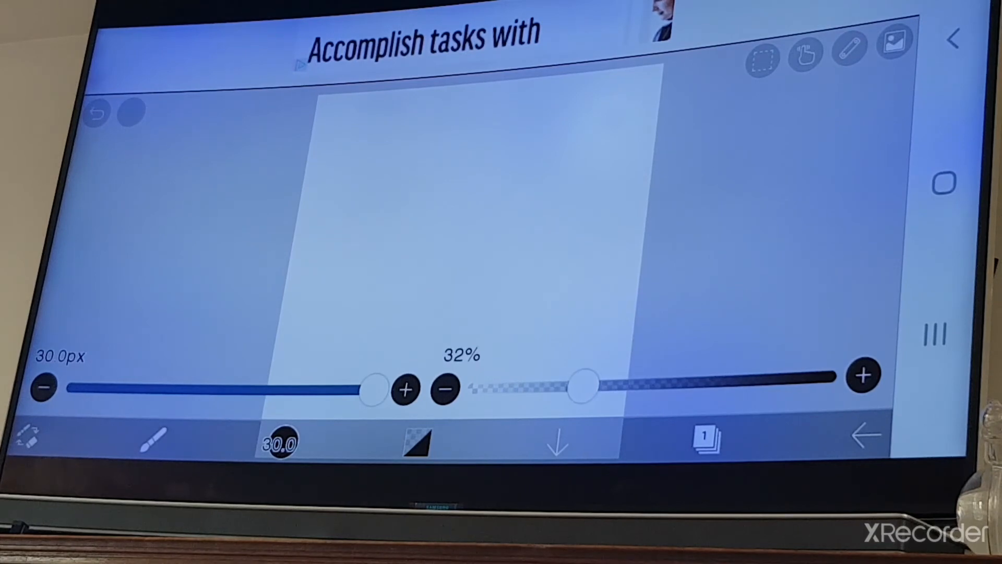